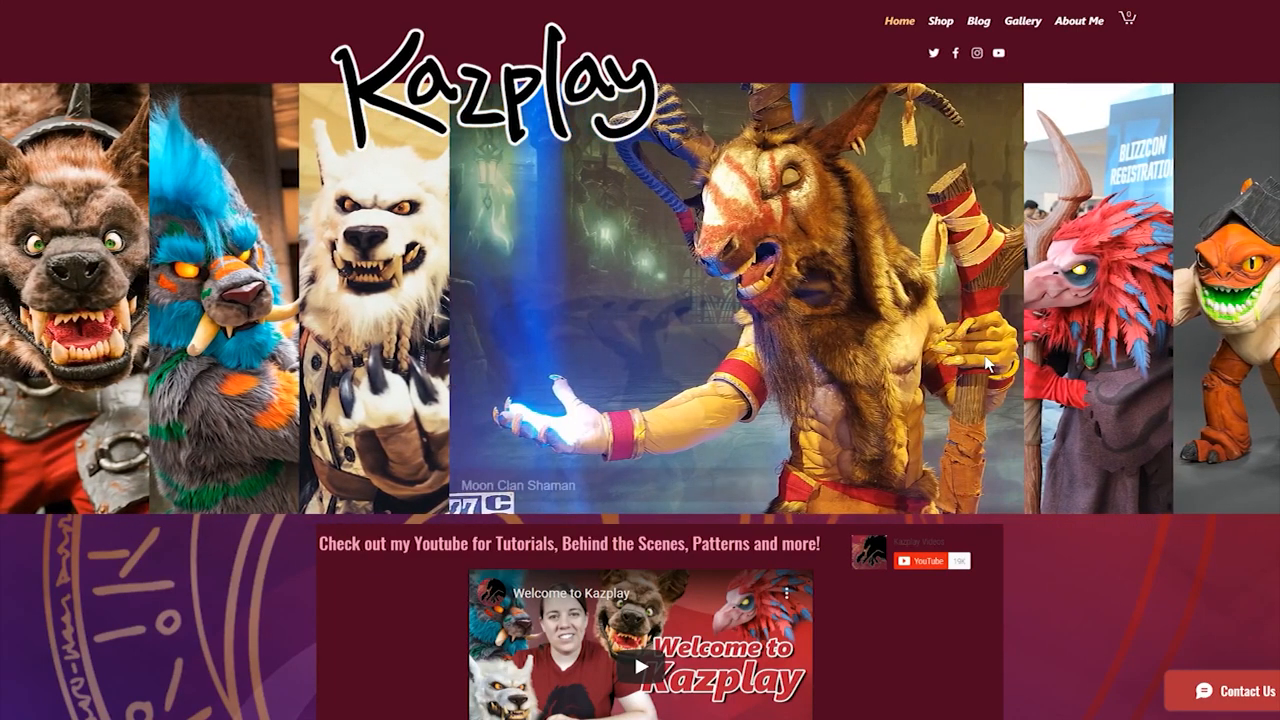
pyautogui.scroll(-3)
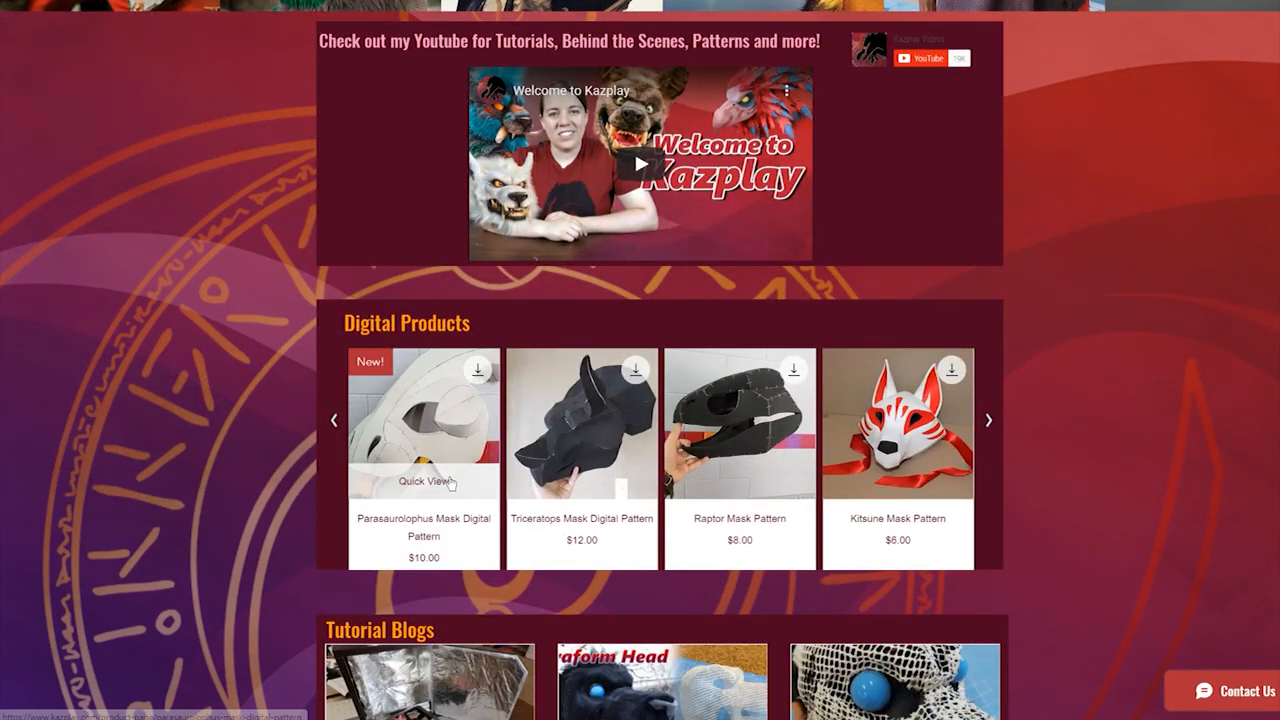
pyautogui.moveTo(240, 530)
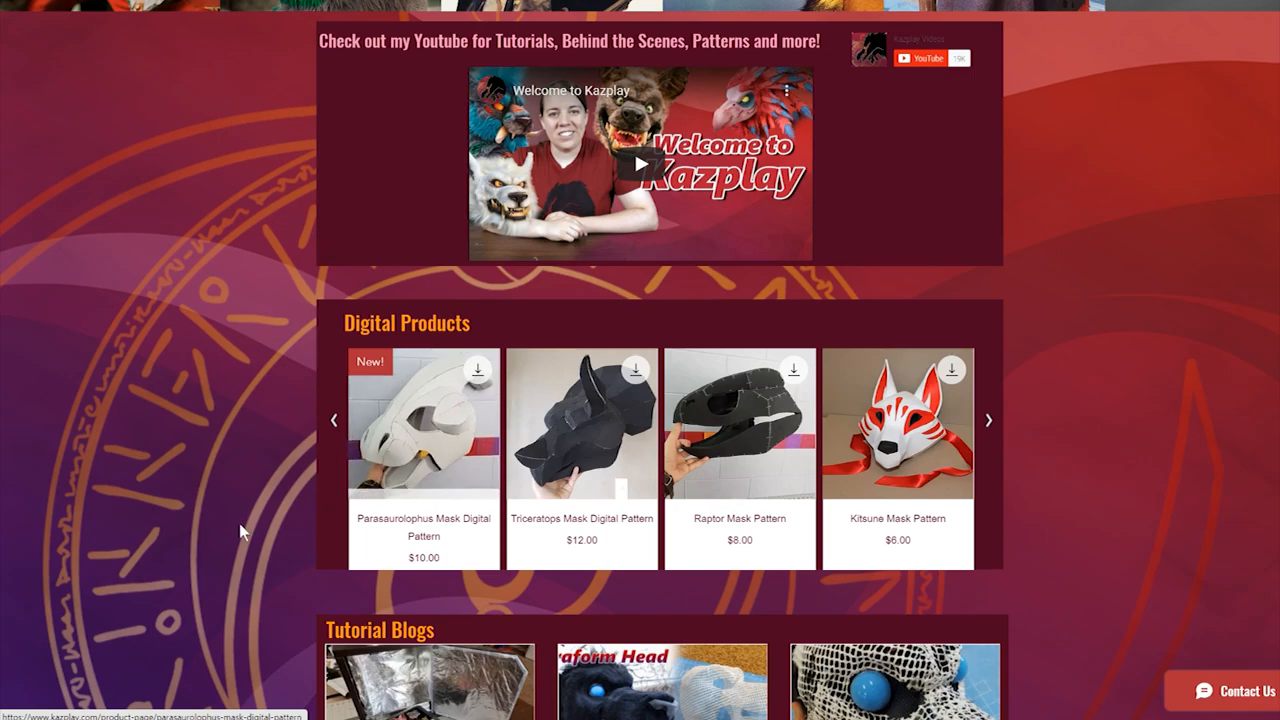